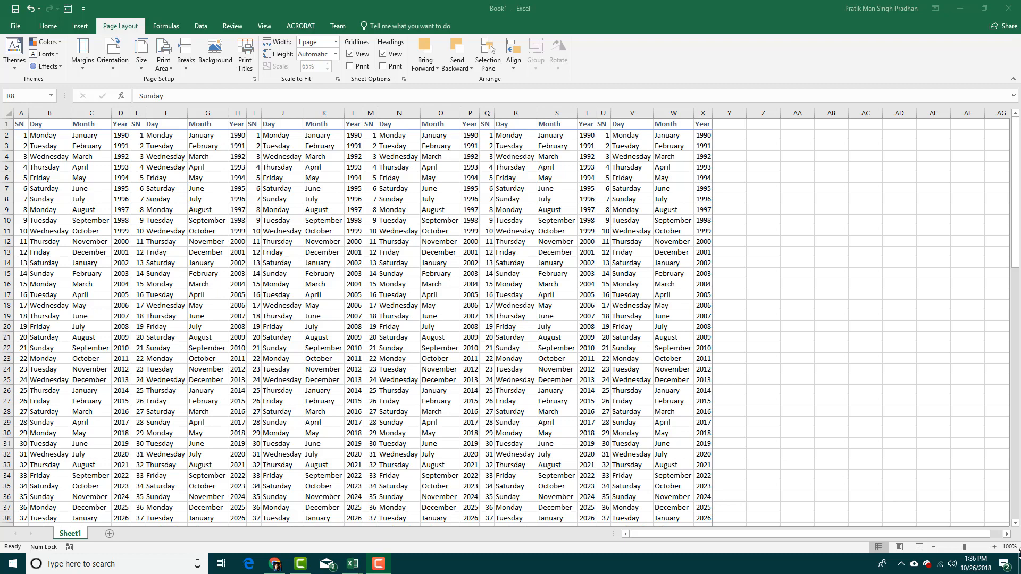
Switch to Page Layout view and scroll through the sheet's printed pages
left_click(900, 546)
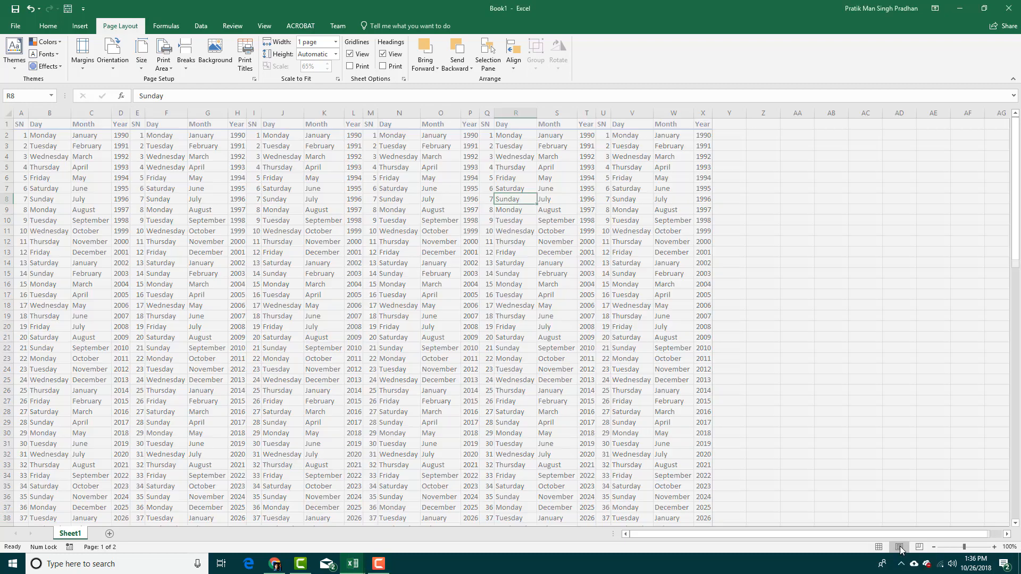
left_click(900, 547)
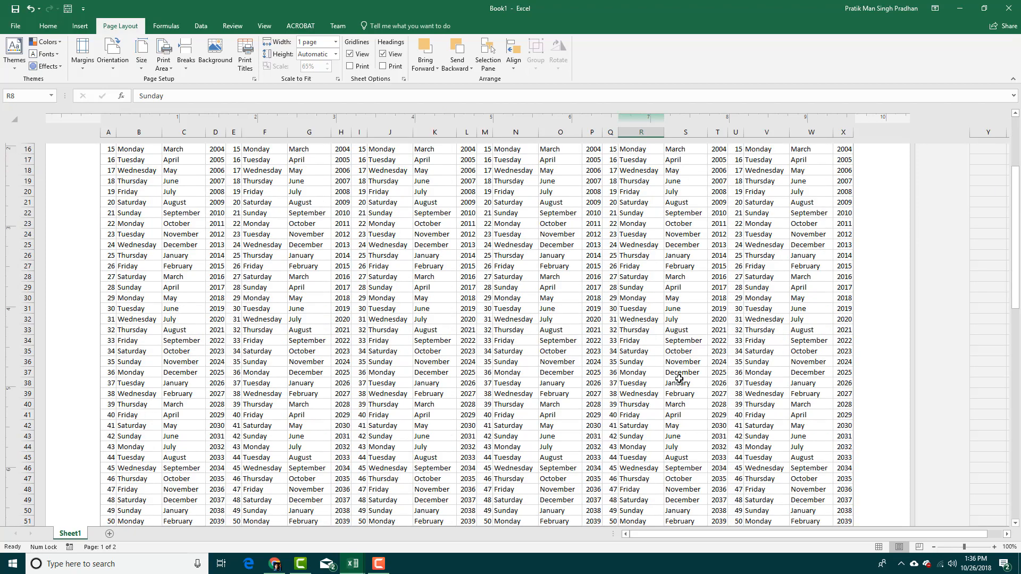
scroll("down", 3)
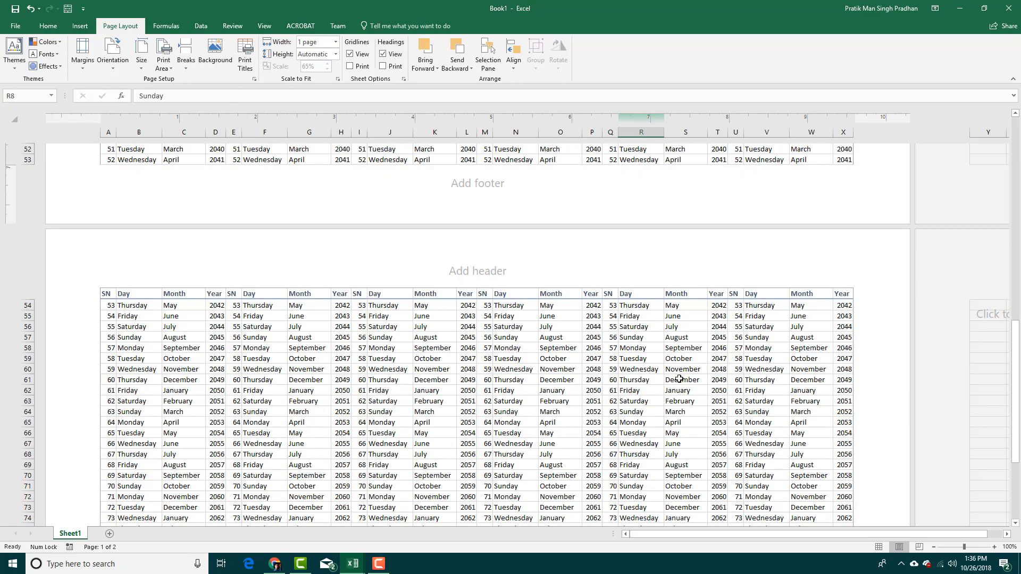
scroll("up", 3)
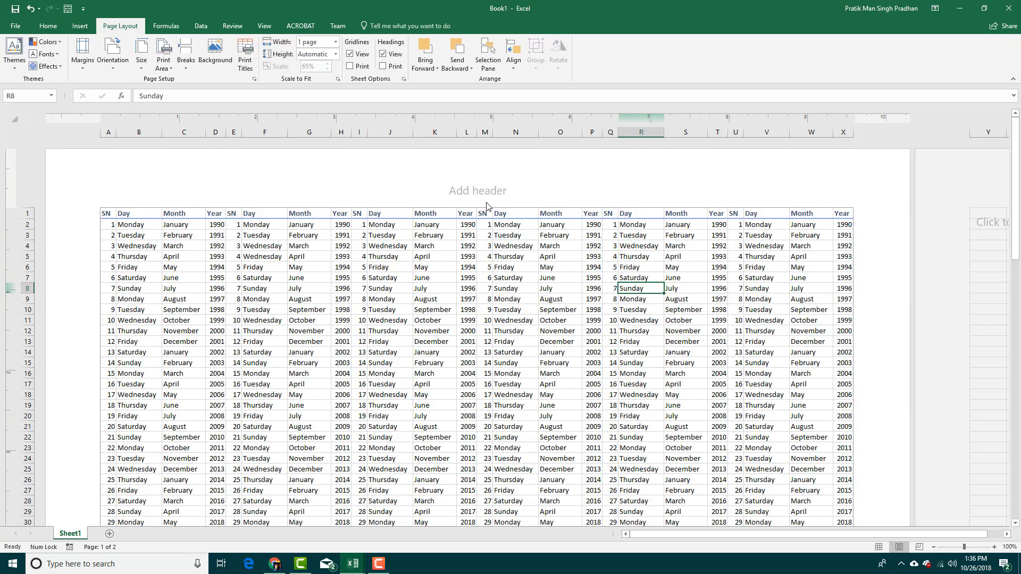
scroll("down", 3)
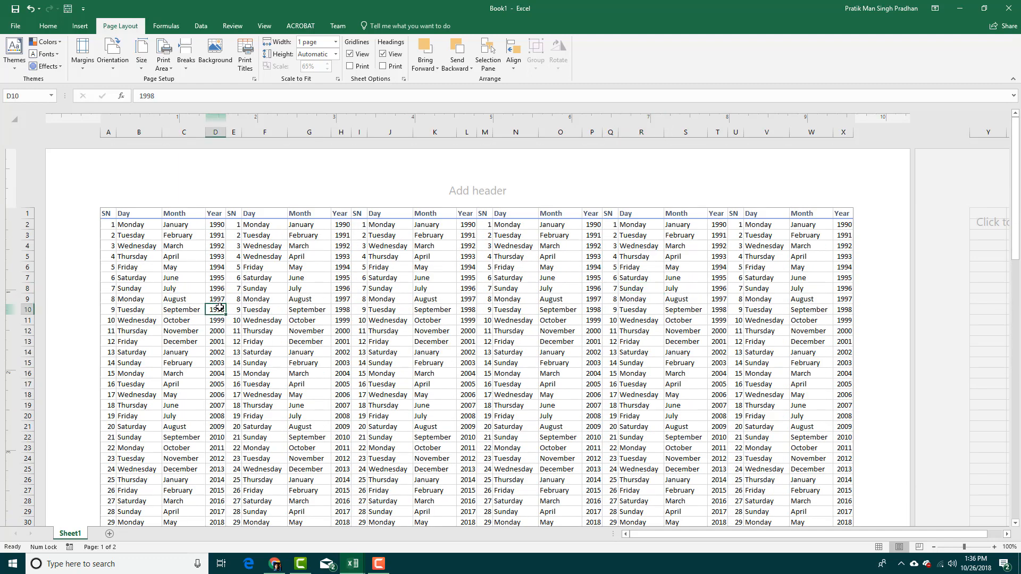
mouse_move(315, 54)
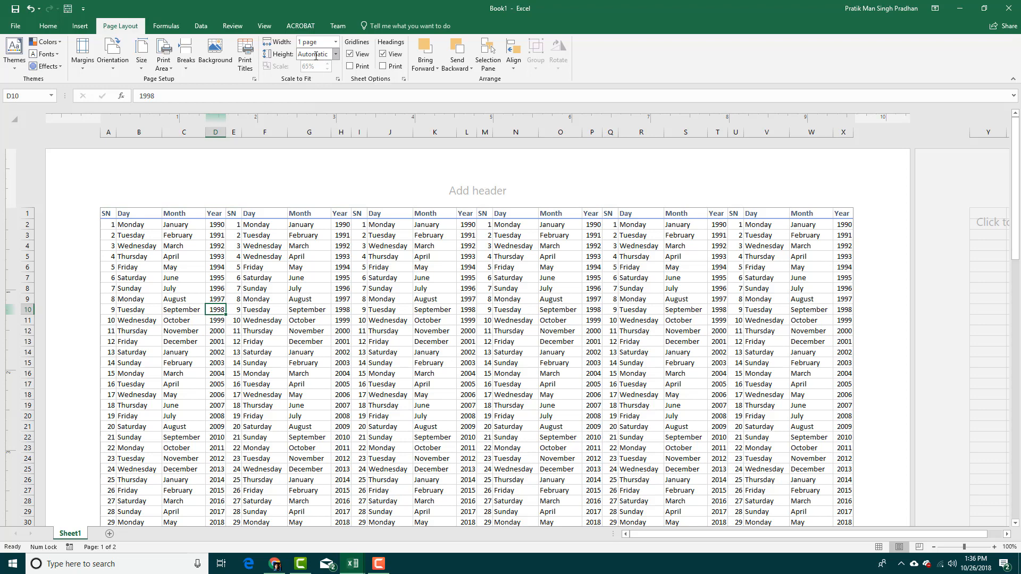
mouse_move(111, 53)
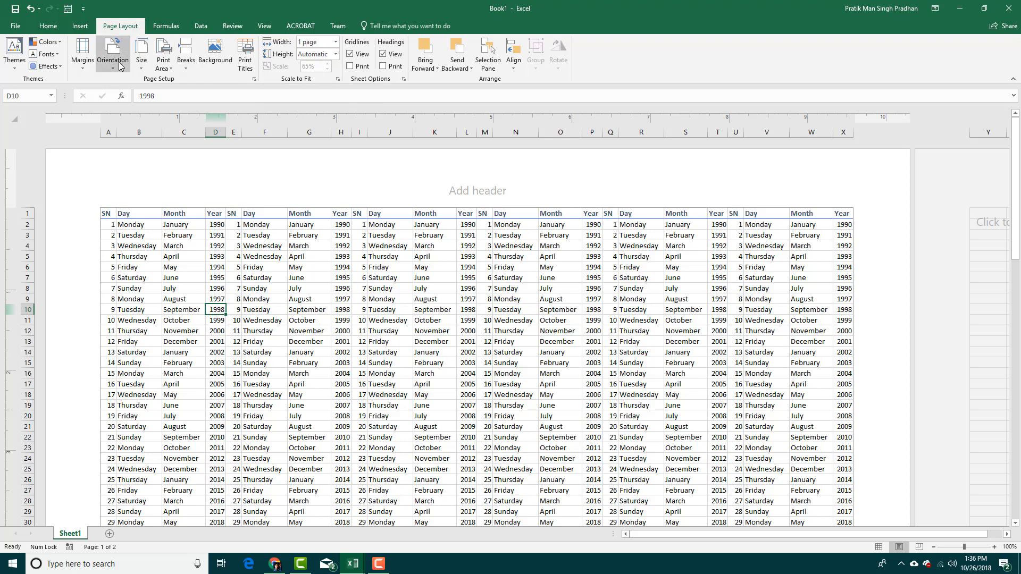
Set landscape orientation and a smaller paper size so the table spreads over eight pages
left_click(112, 54)
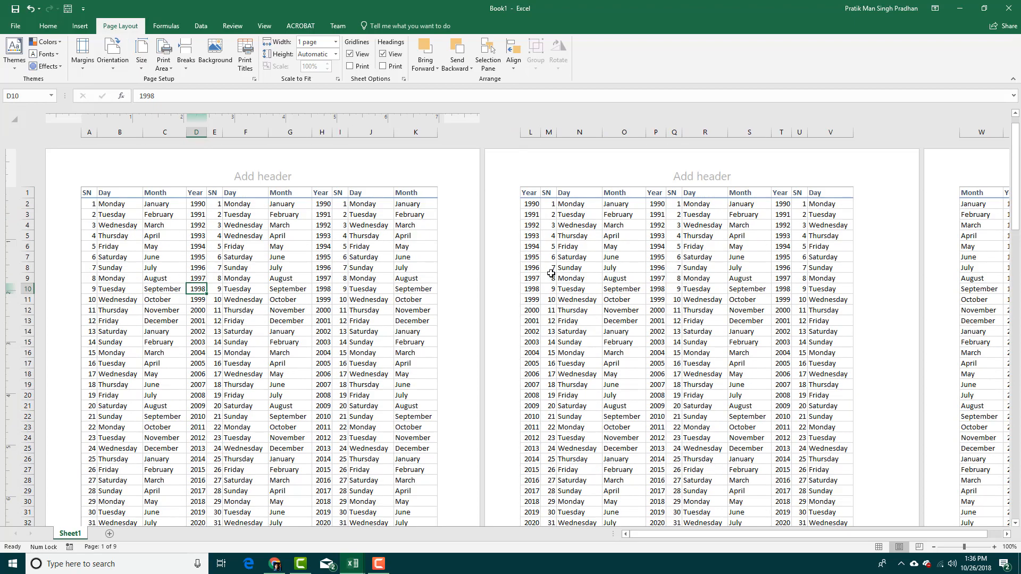
scroll("down", 3)
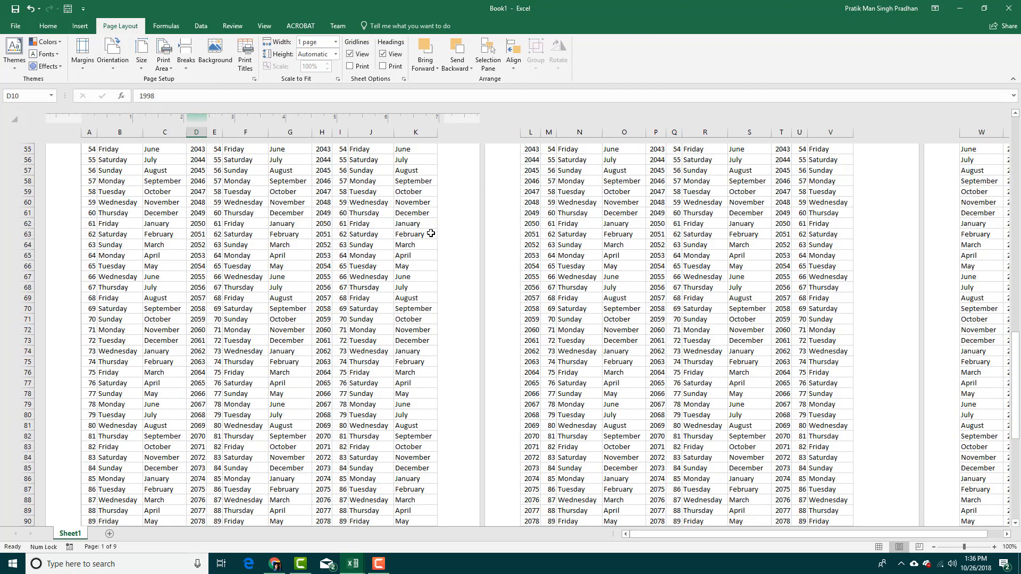
scroll("up", 3)
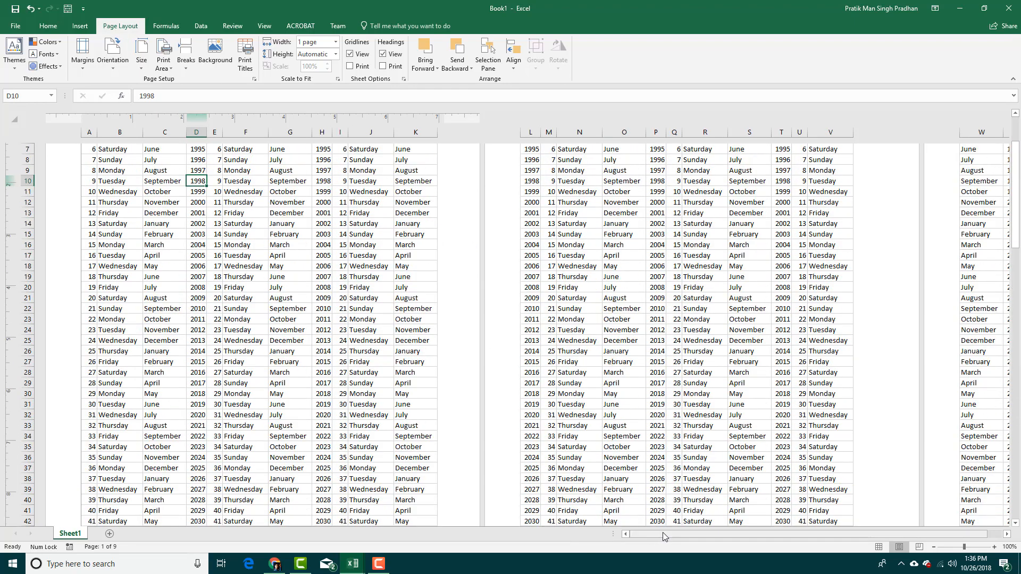
scroll("up", 3)
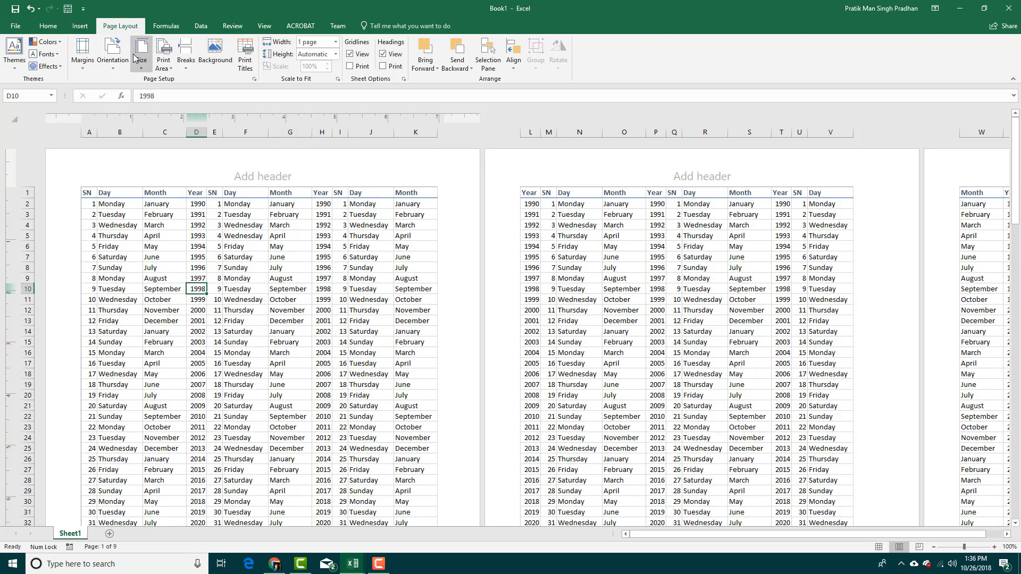
mouse_move(138, 116)
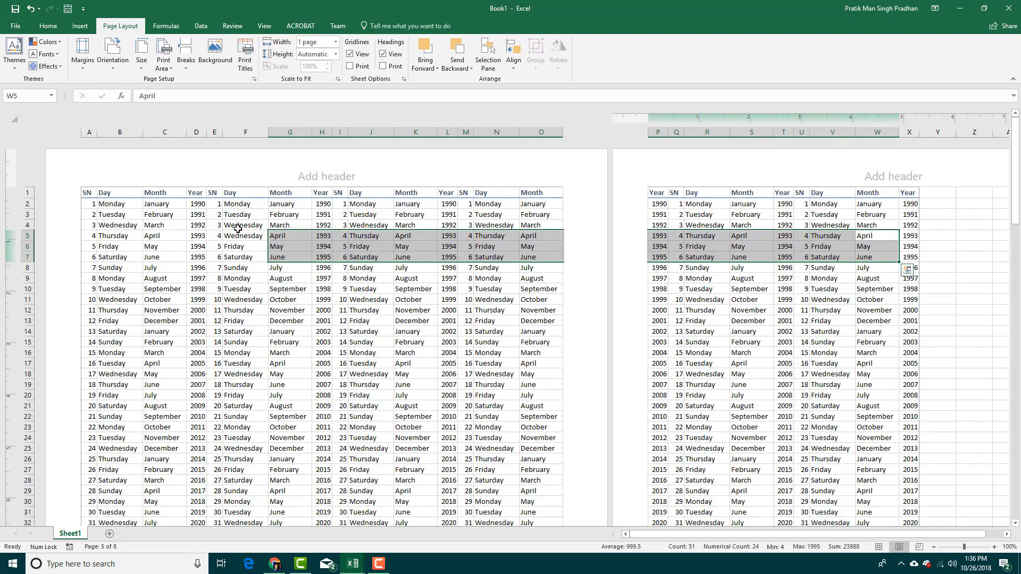
left_click(158, 213)
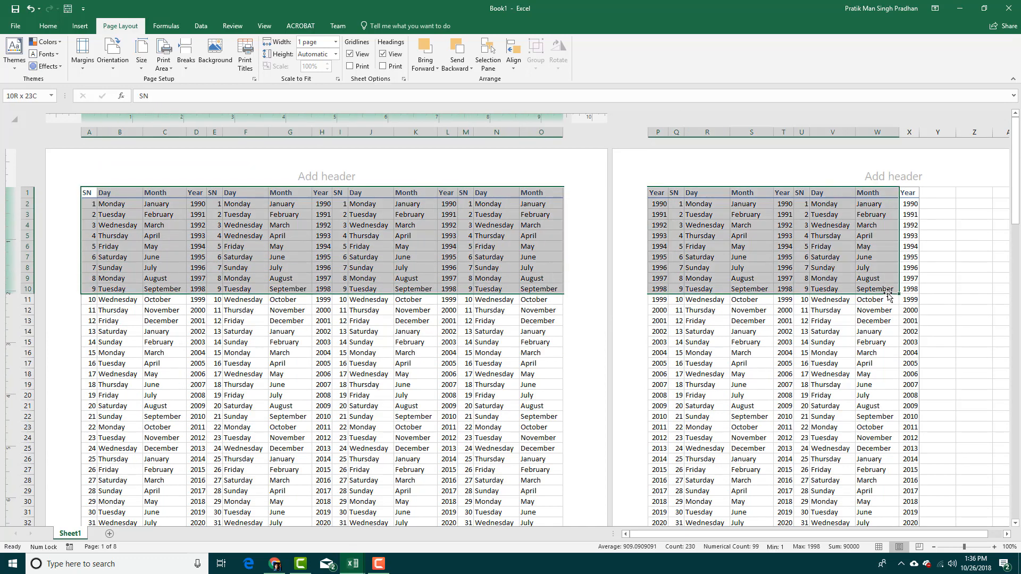
left_click(830, 321)
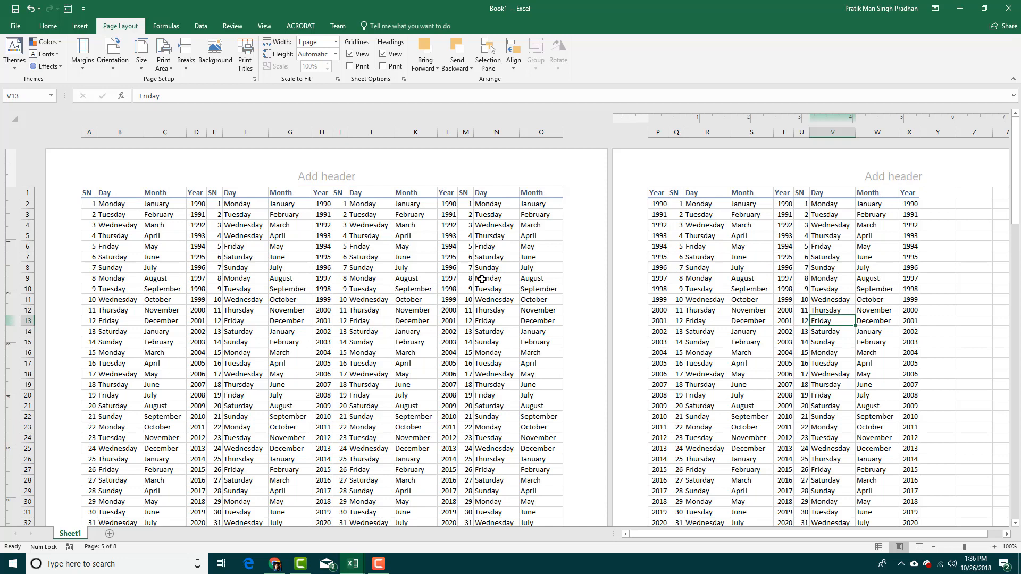
Preview the printout with Ctrl+F2 and return with the table fitting two landscape pages
key("ctrl+f2")
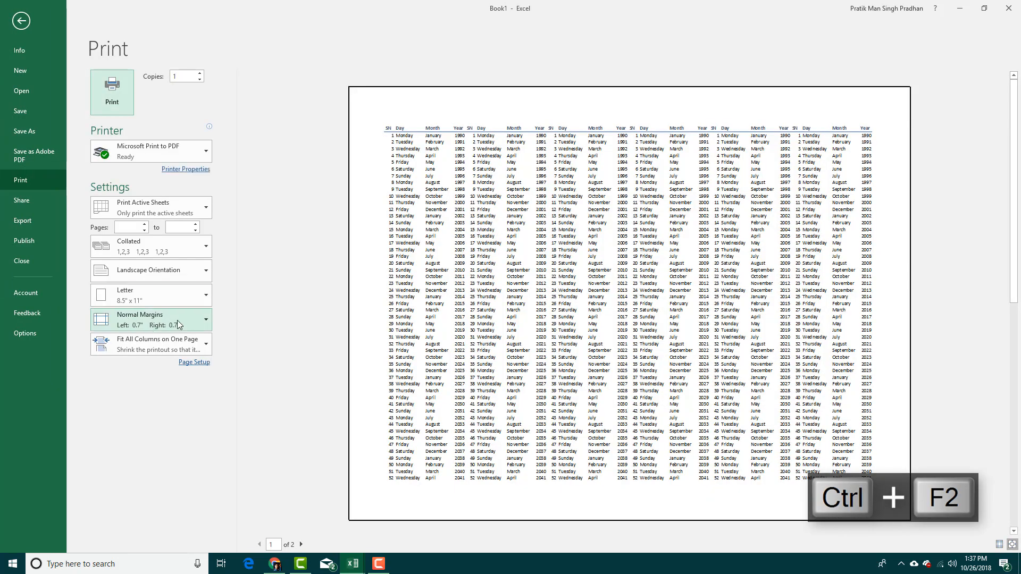
mouse_move(172, 359)
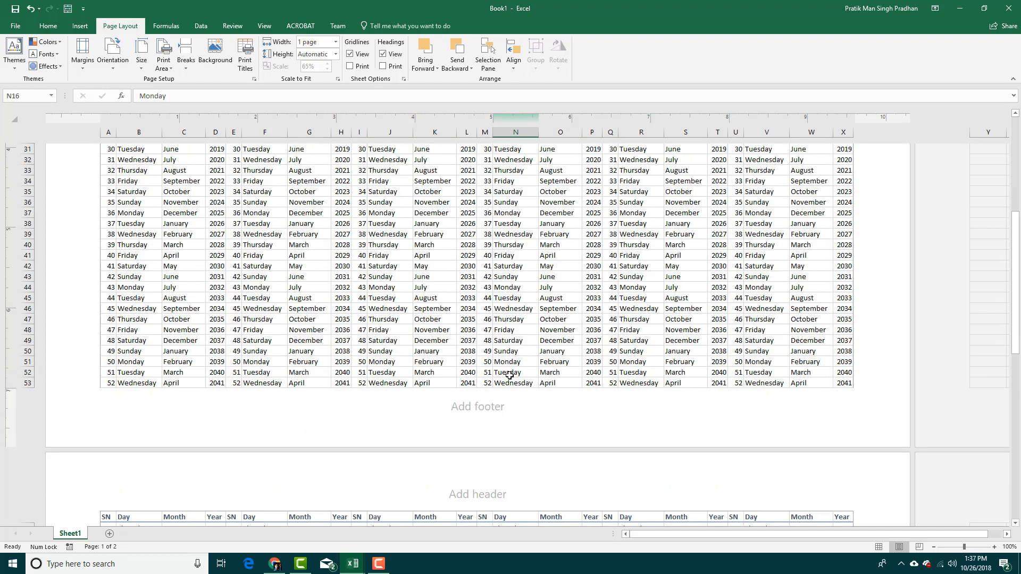
Edit the centre header, trying Different First Page then keeping the same header on every page
scroll("up", 3)
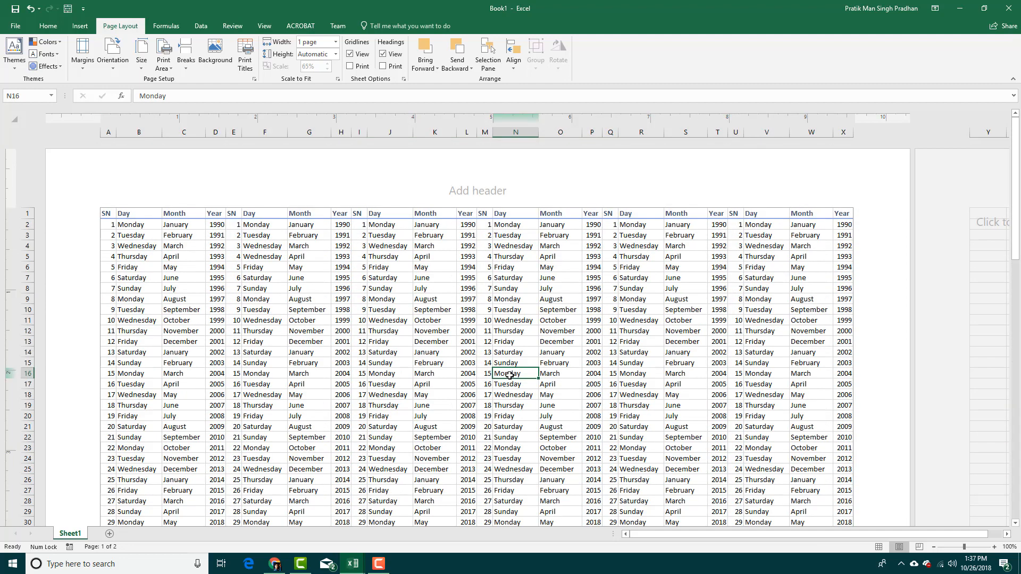
mouse_move(490, 169)
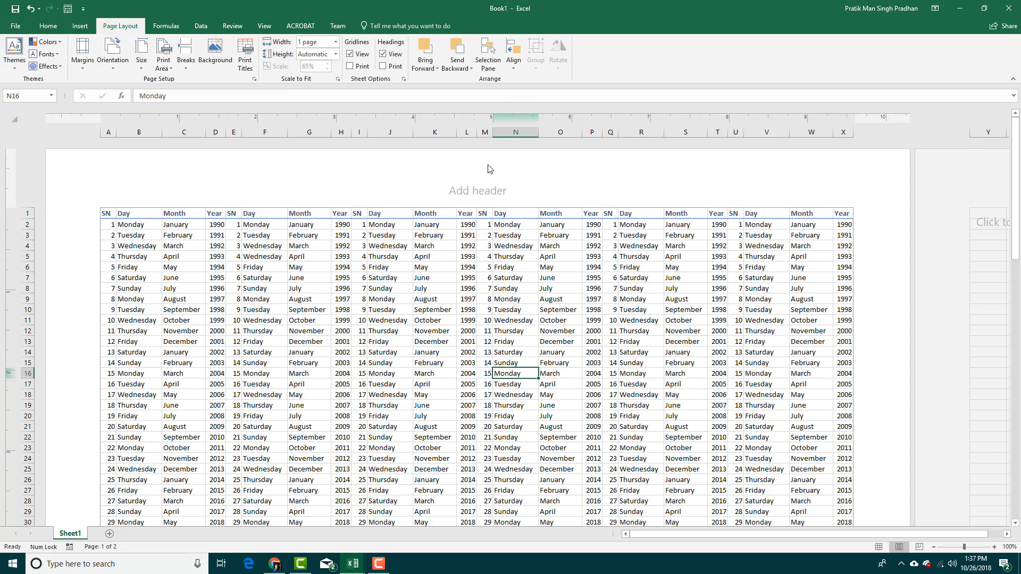
left_click(477, 190)
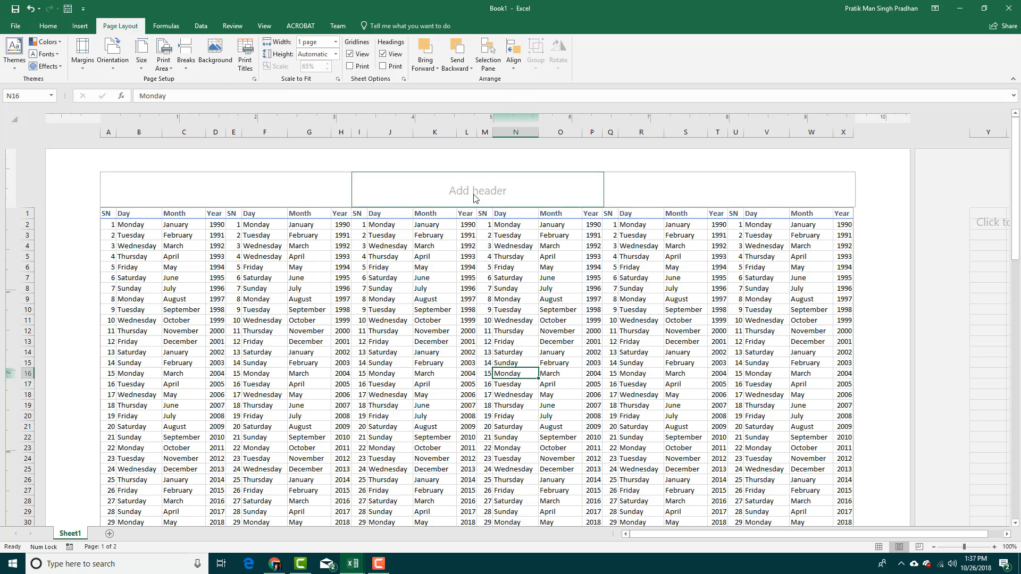
left_click(476, 190)
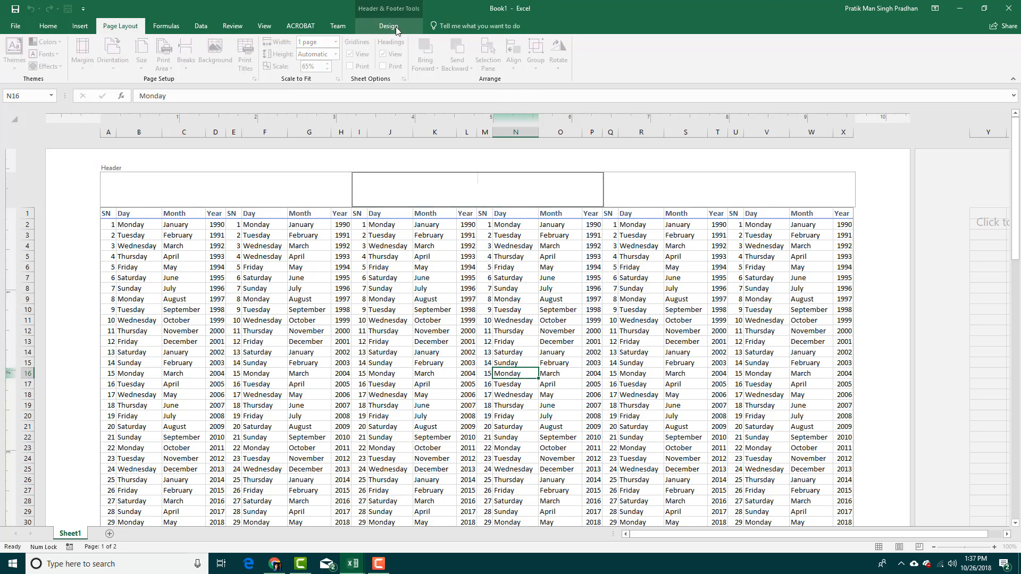
left_click(389, 25)
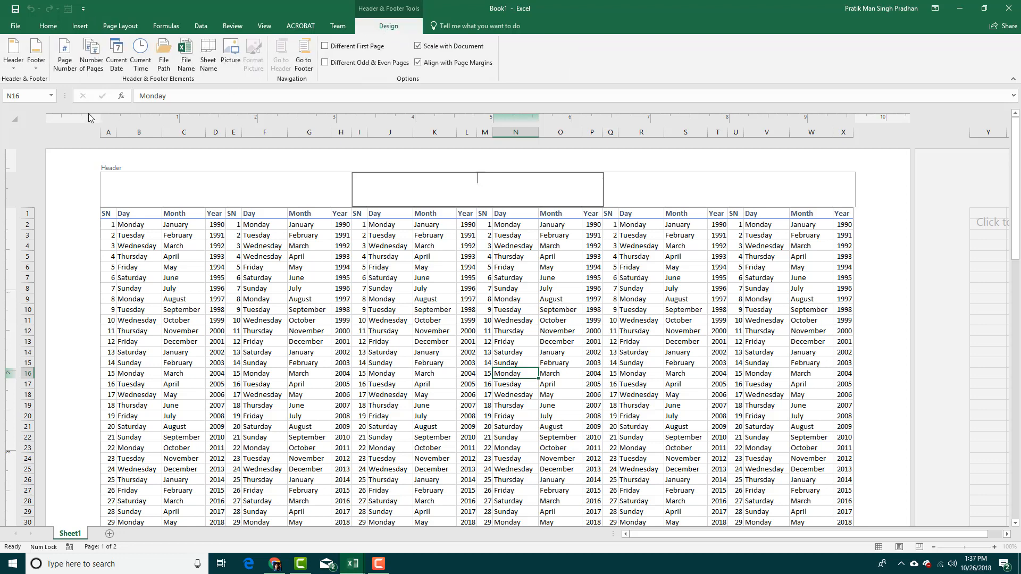
mouse_move(65, 53)
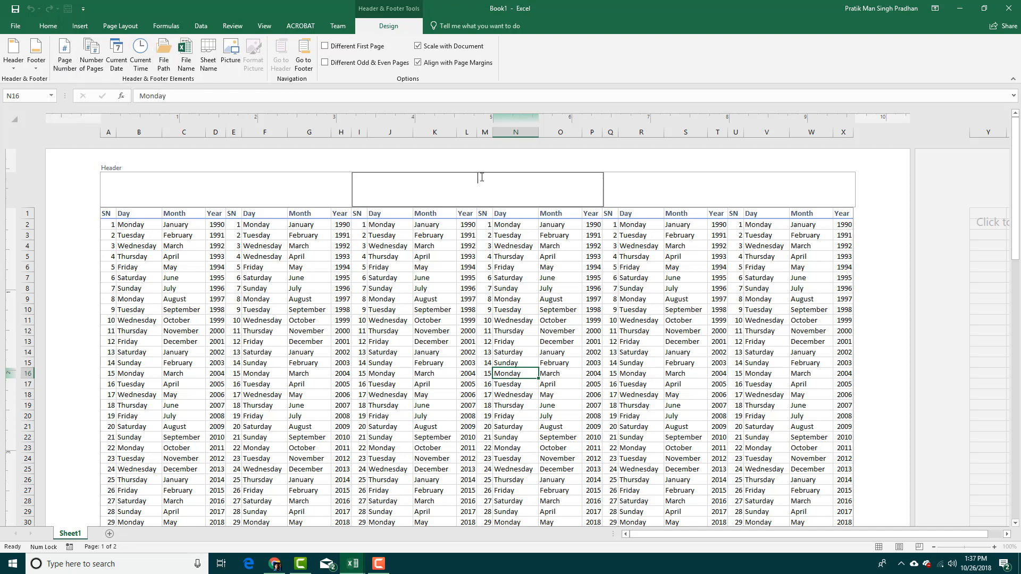
left_click(323, 45)
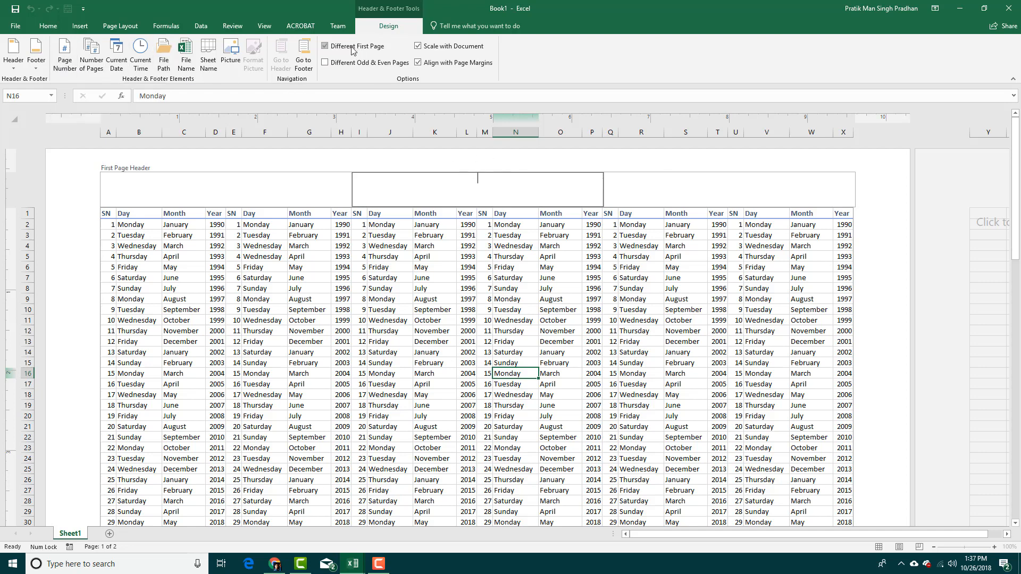
left_click(324, 46)
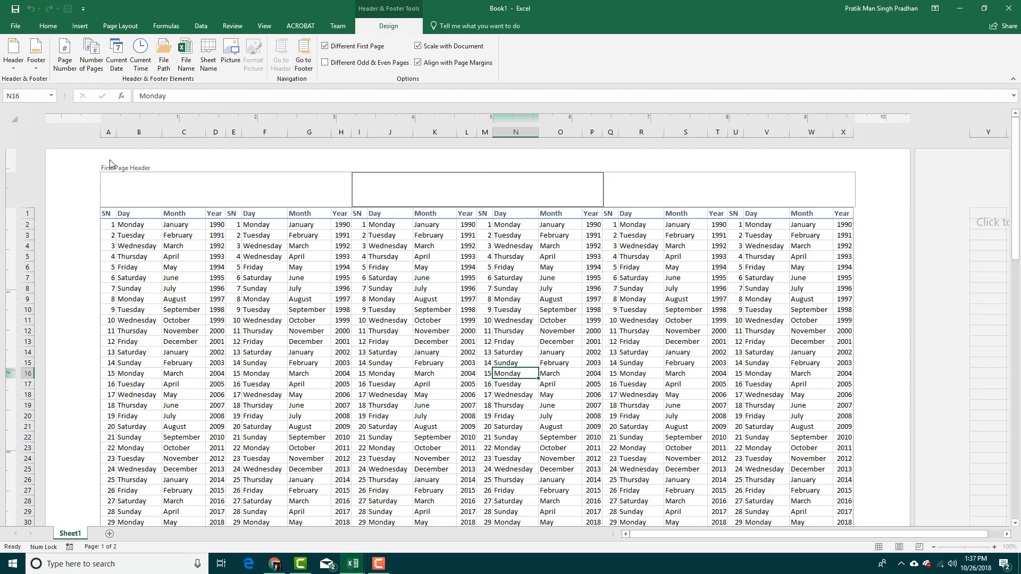
left_click(325, 46)
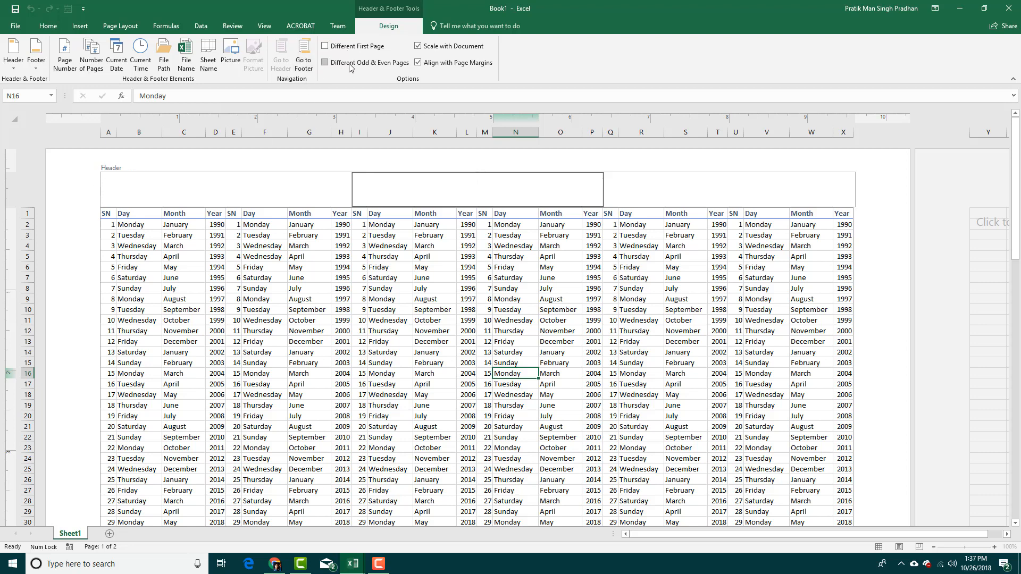
mouse_move(347, 63)
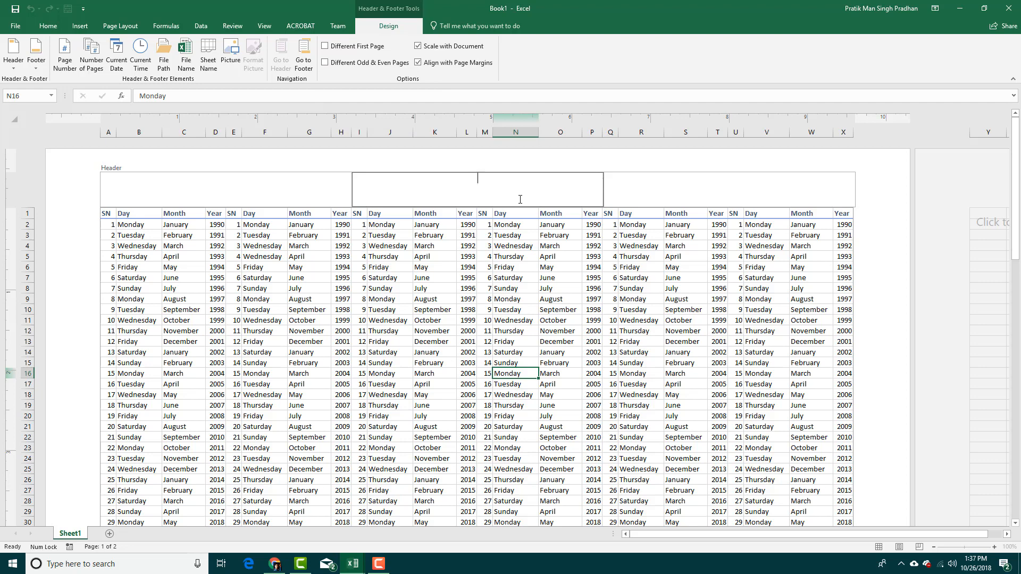
Enter 'TutorTube Document' as the centre header and make it bold, red and larger
type("Tutor")
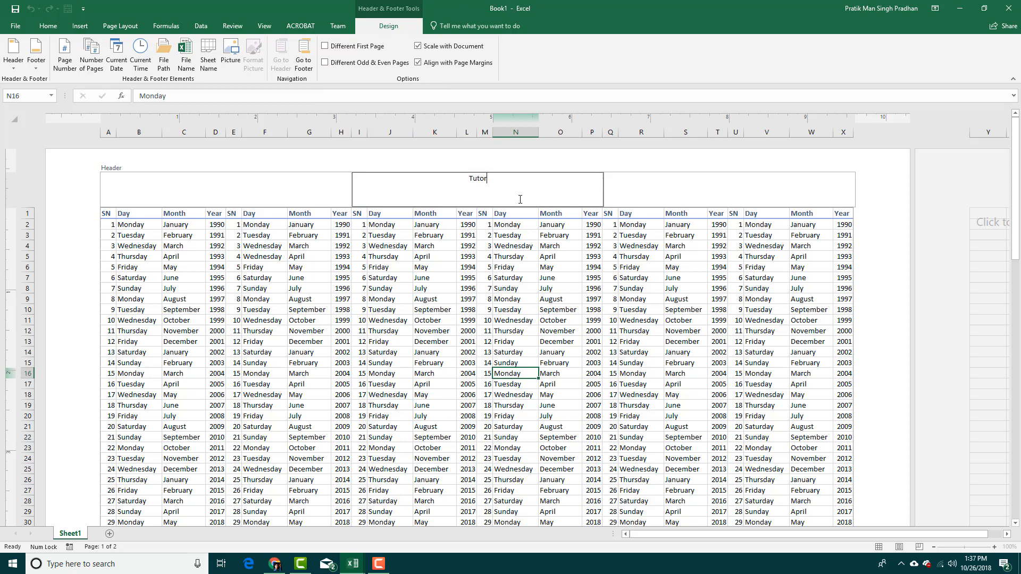
type("Tube Docume")
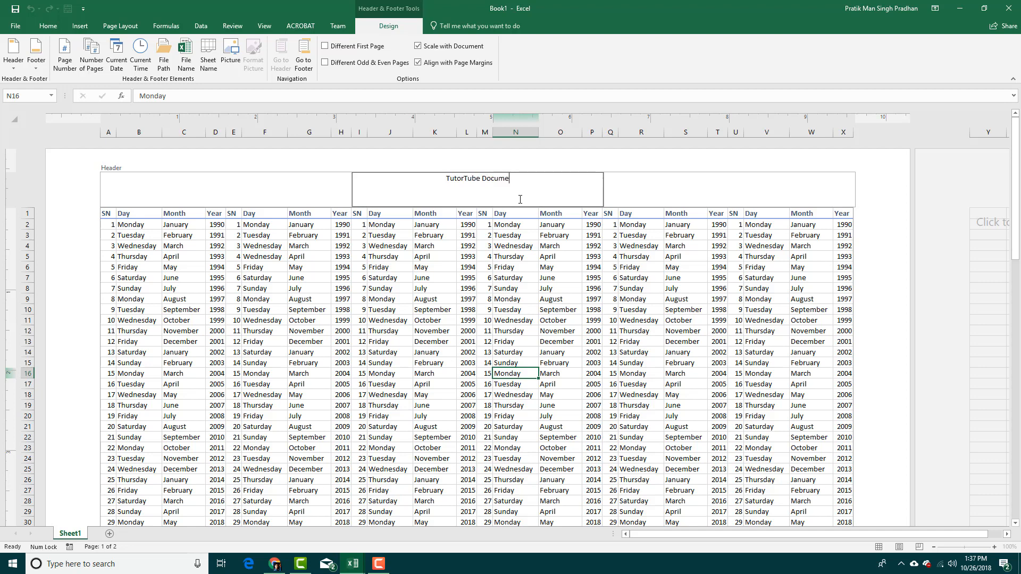
type("nt")
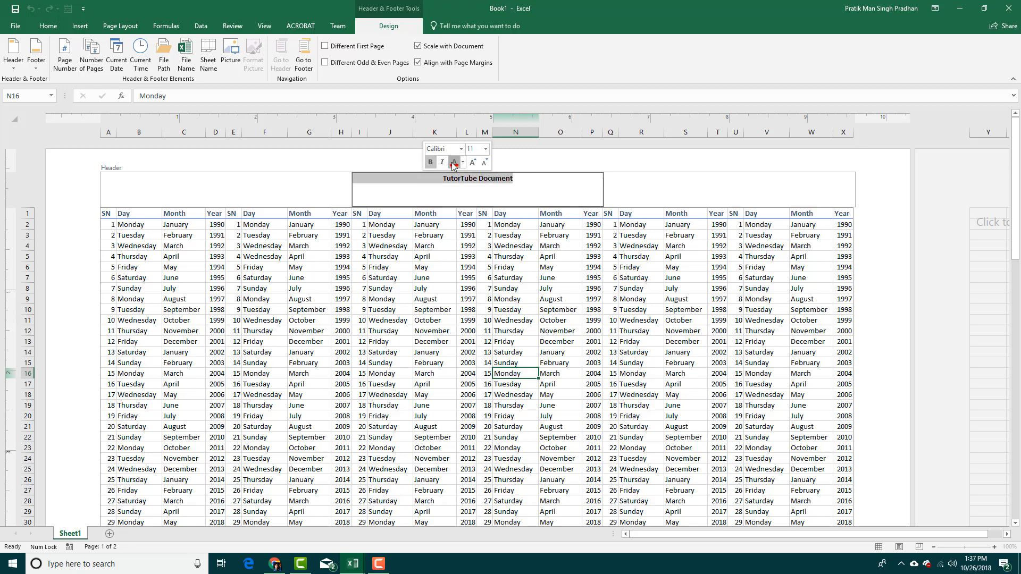
left_click(453, 162)
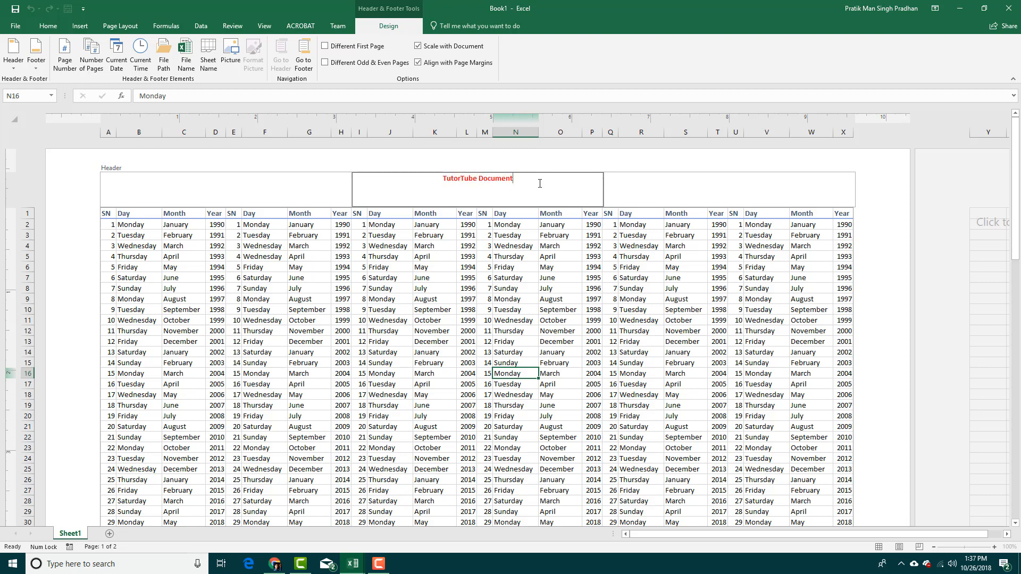
double_click(477, 178)
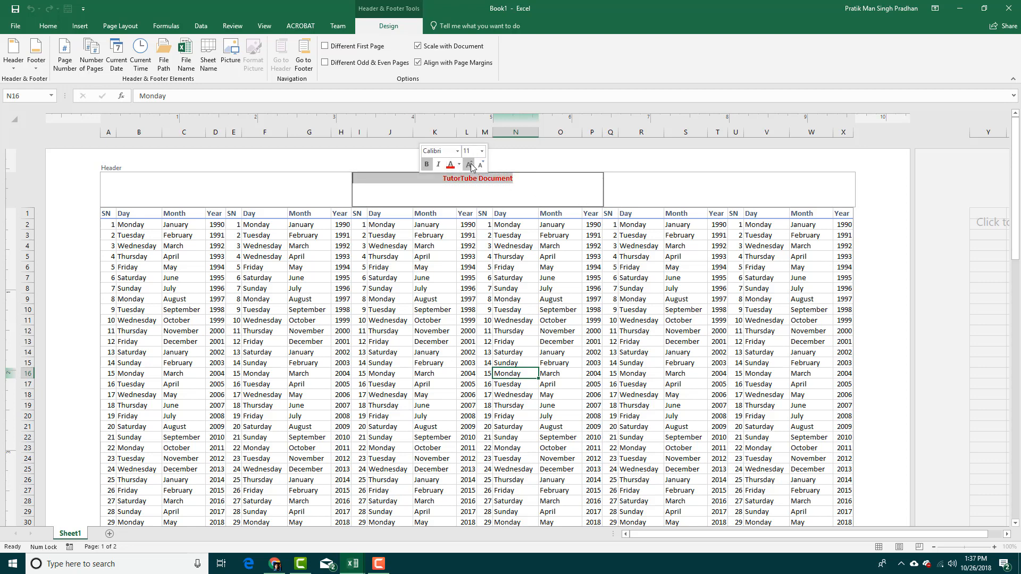
left_click(469, 164)
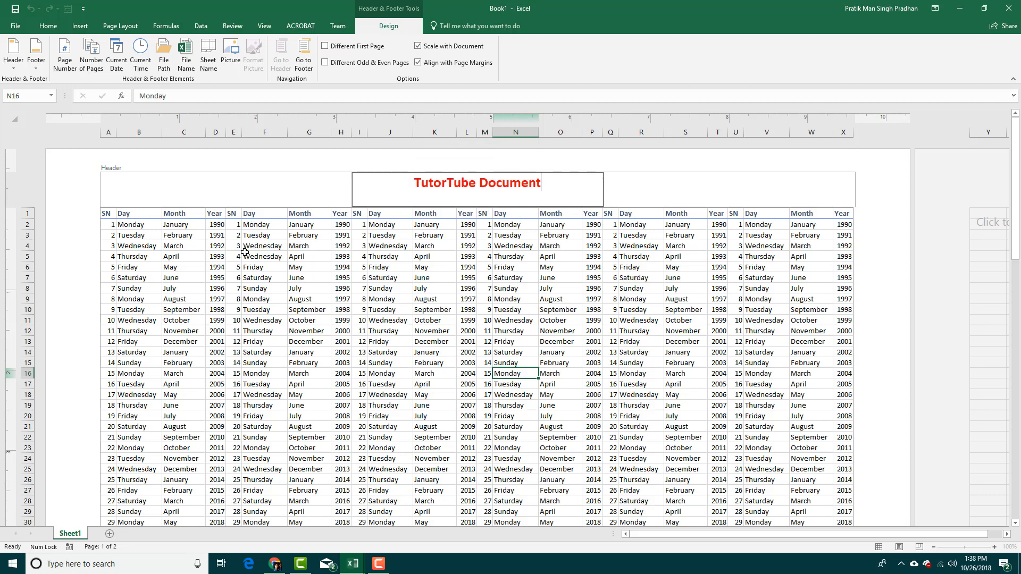
Insert the page number in the left header and the current date in the right header
left_click(226, 189)
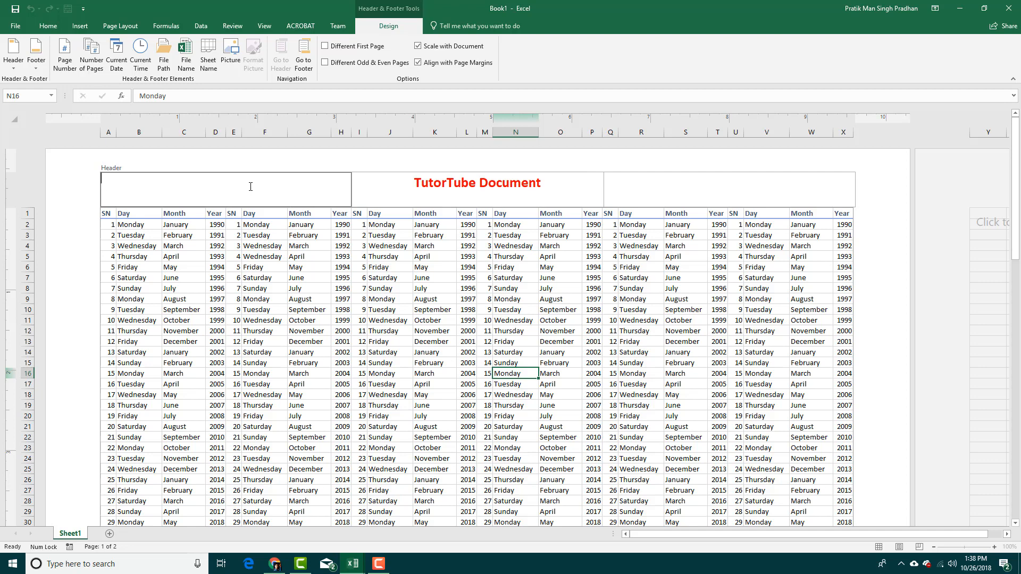
left_click(63, 53)
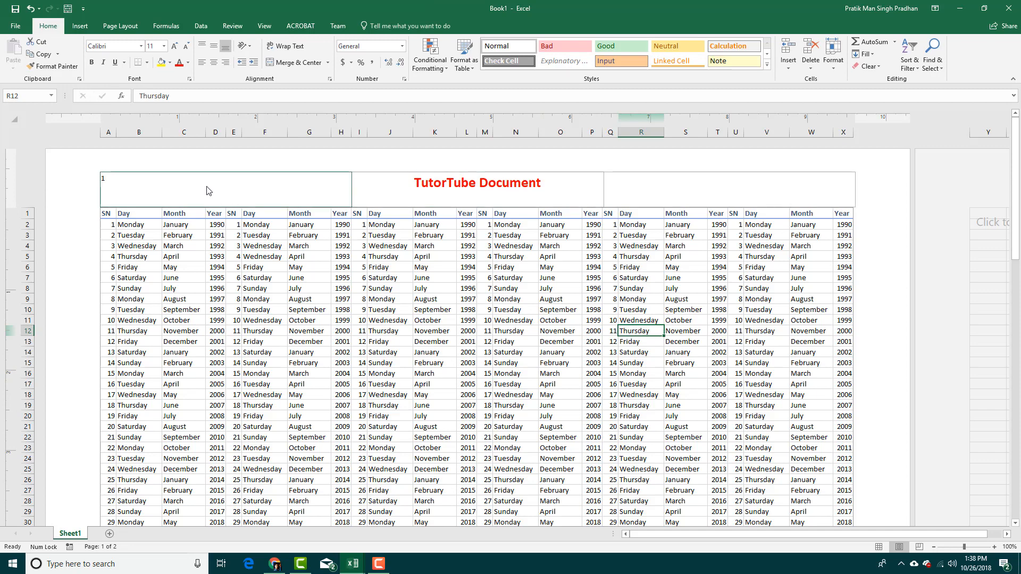
scroll("down", 3)
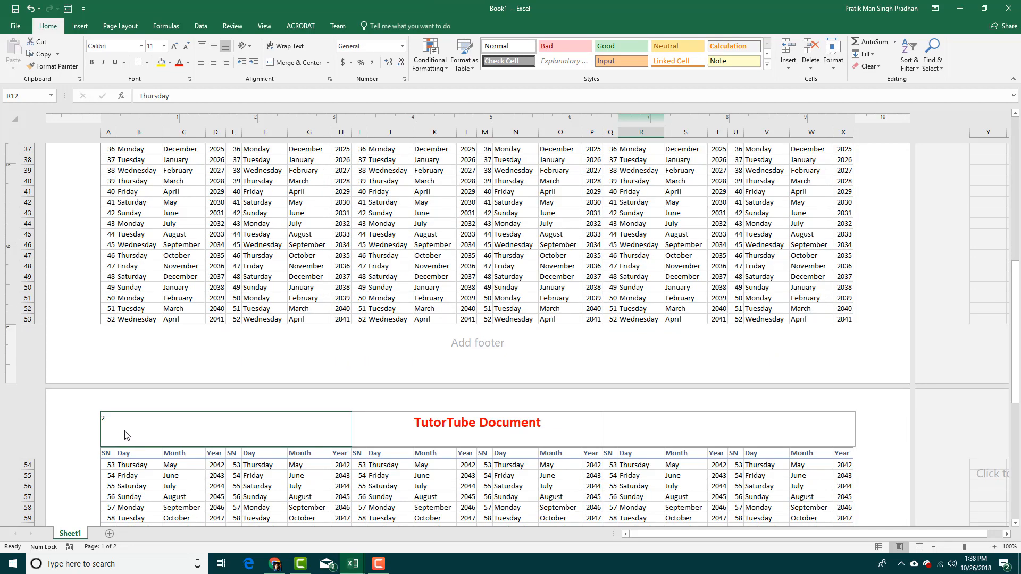
left_click(730, 189)
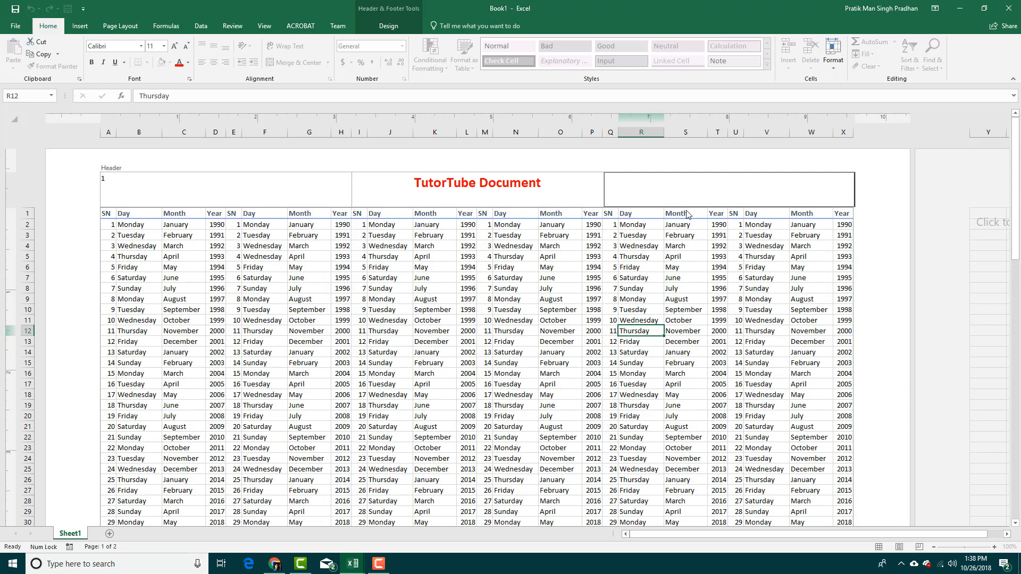
left_click(388, 26)
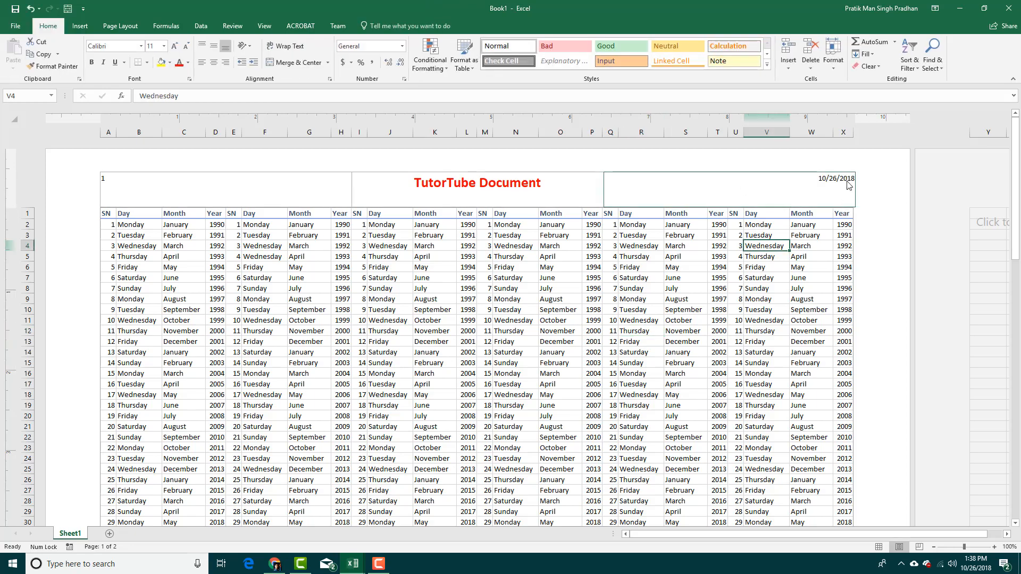
scroll("down", 3)
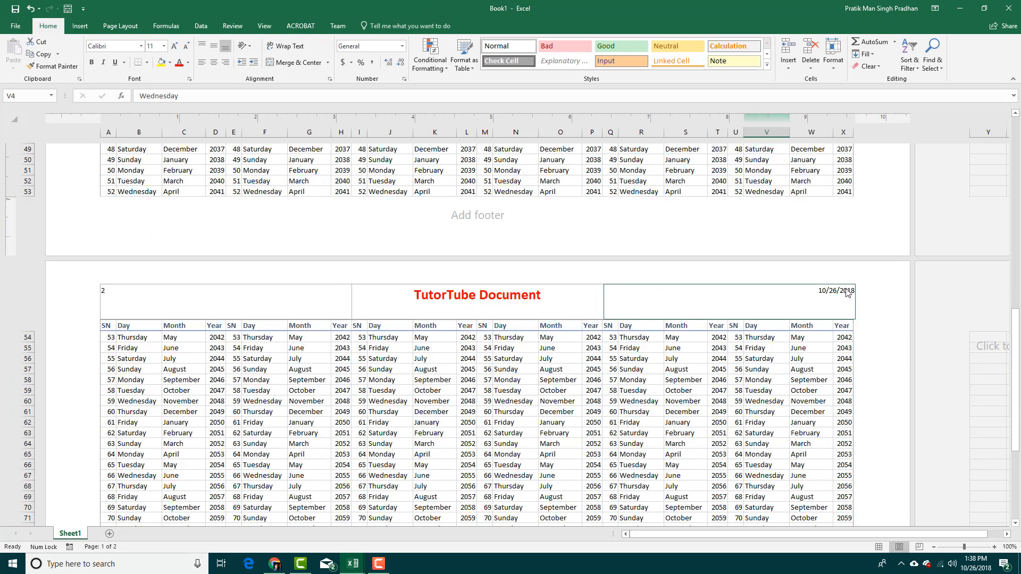
scroll("up", 3)
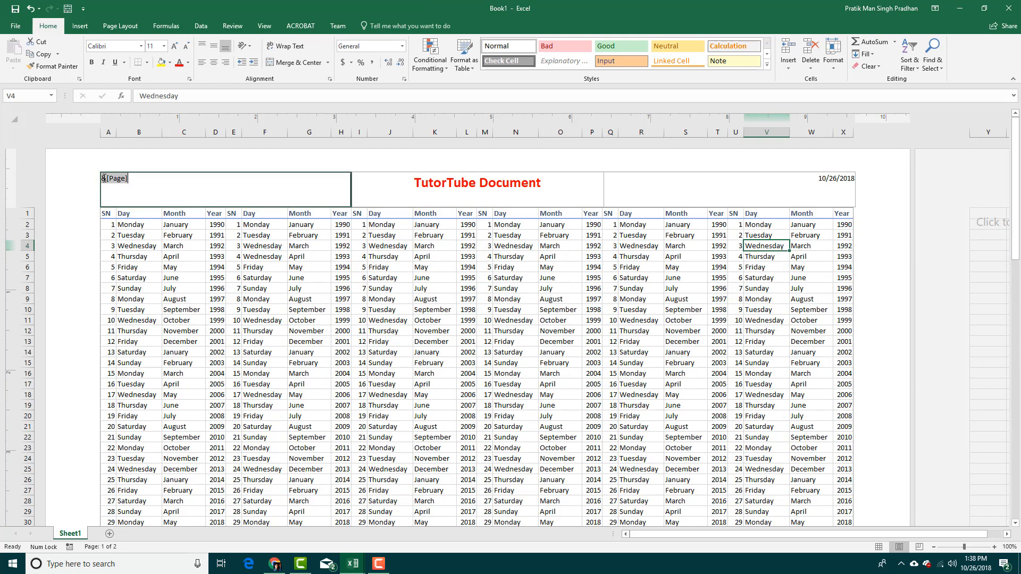
Add 'Page ' before the page number so the left header reads Page 1, Page 2
left_click(178, 193)
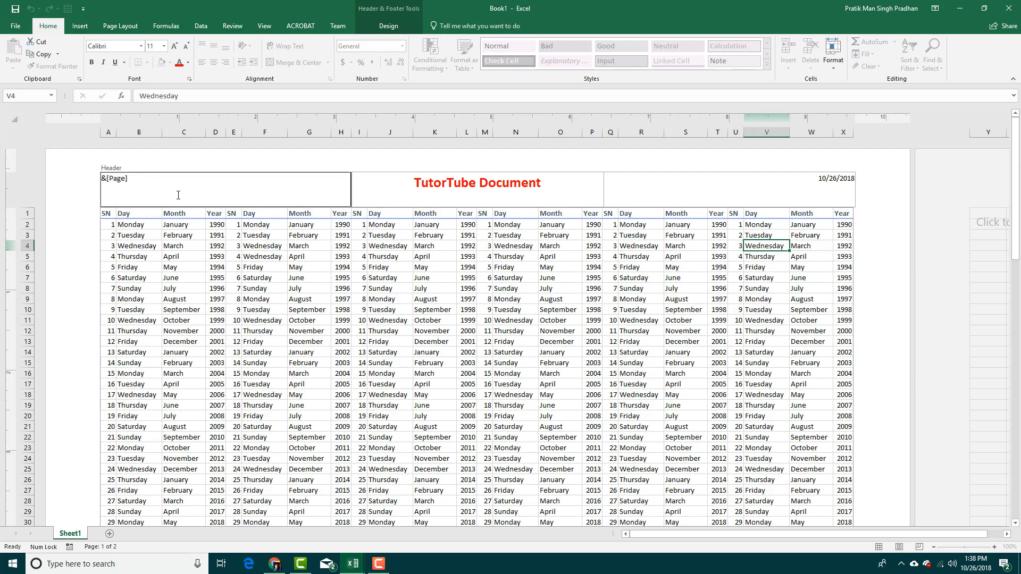
type("Pa")
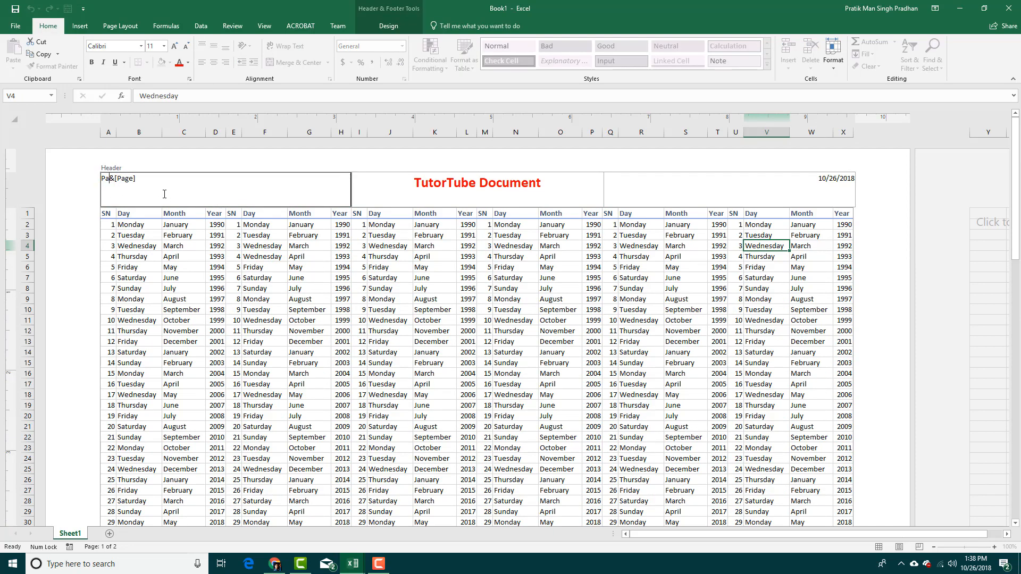
left_click(215, 246)
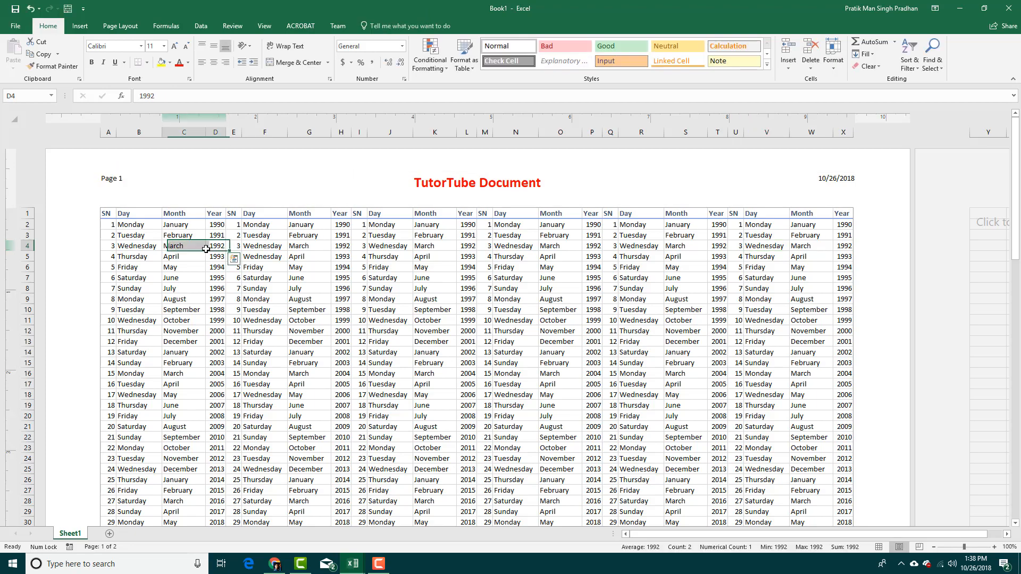
scroll("down", 3)
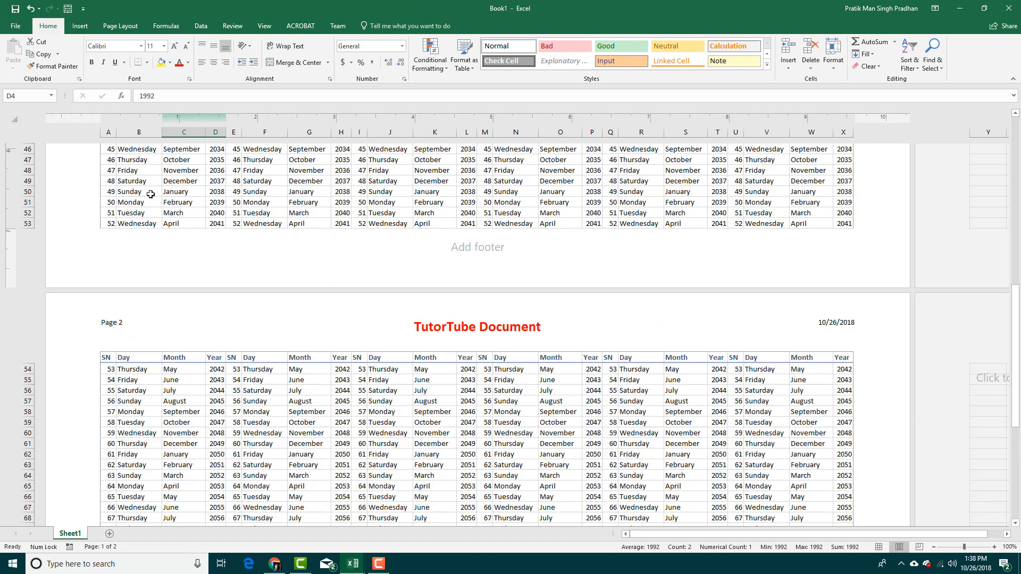
scroll("down", 3)
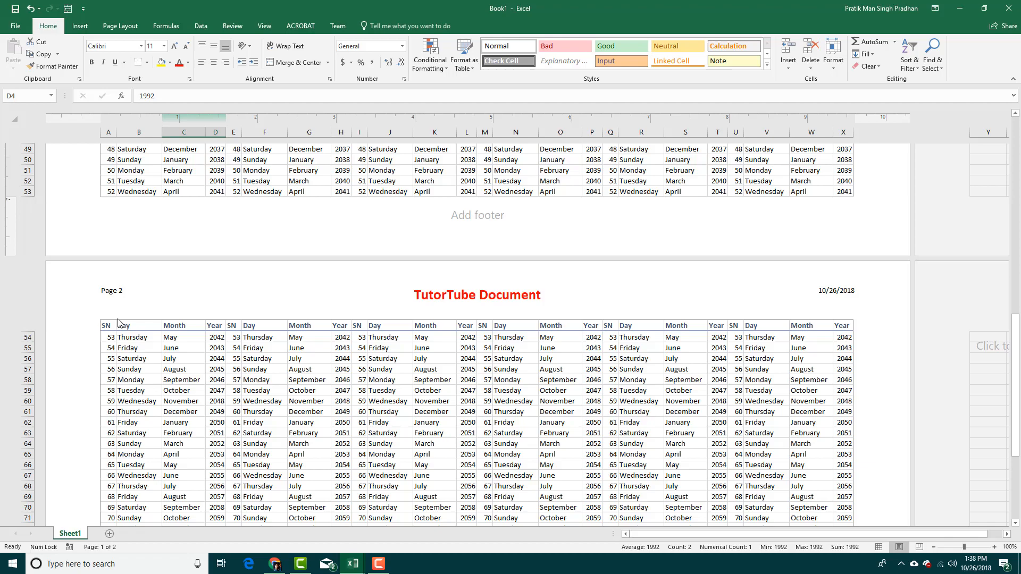
scroll("up", 3)
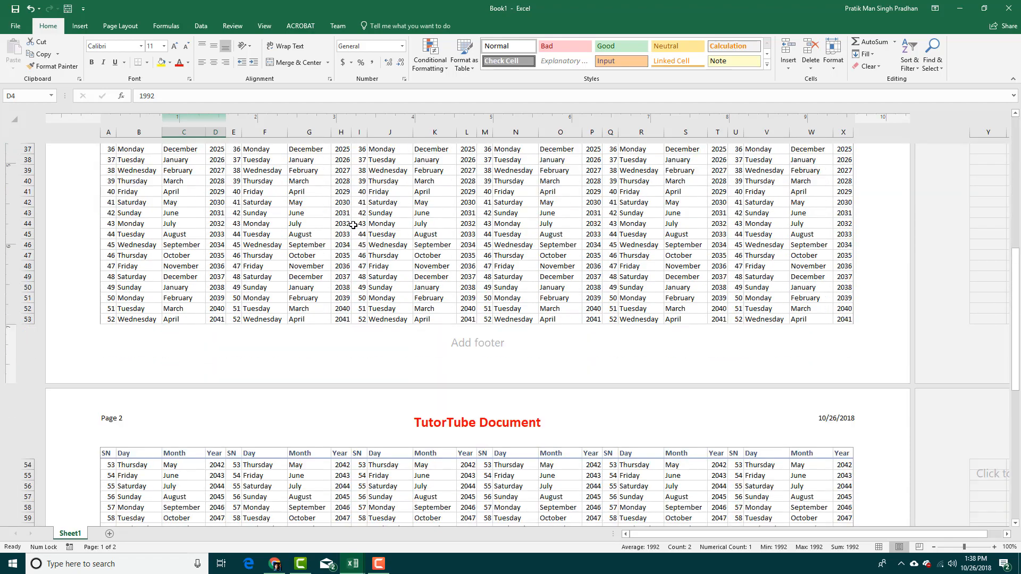
scroll("up", 3)
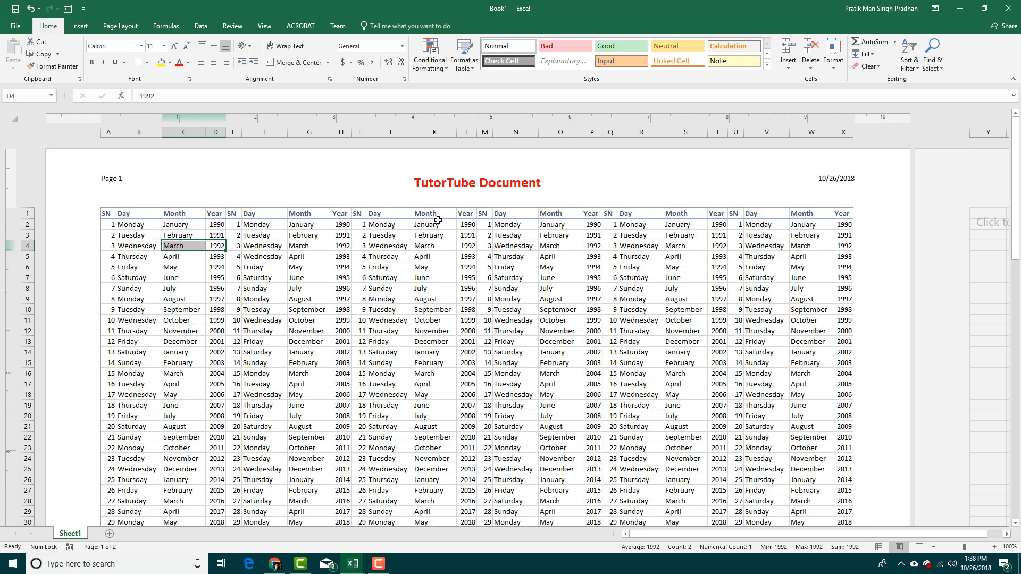
mouse_move(377, 213)
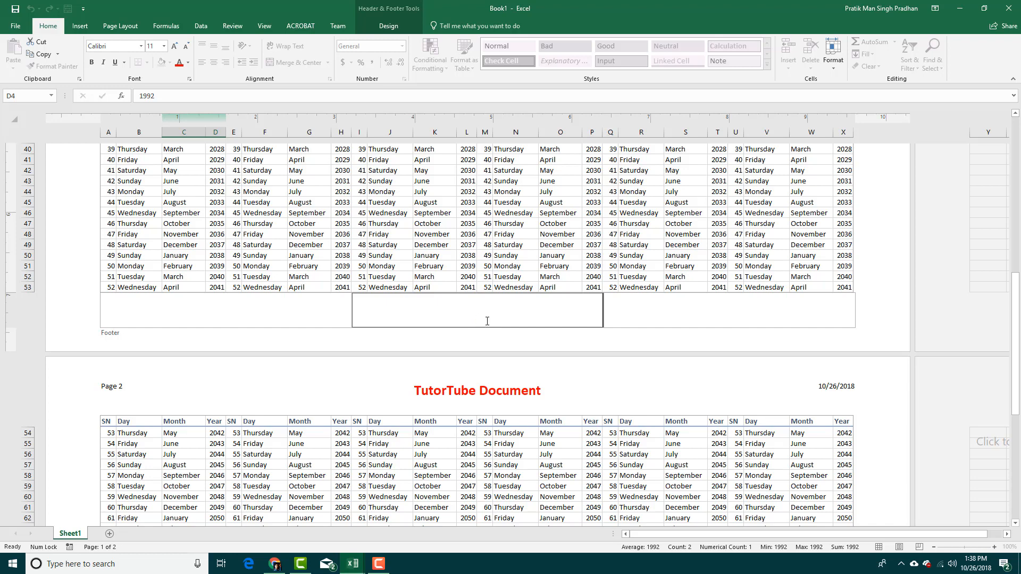
Enter '- End of Page' with the page number and closing dash in the centre footer
type("- End of Page")
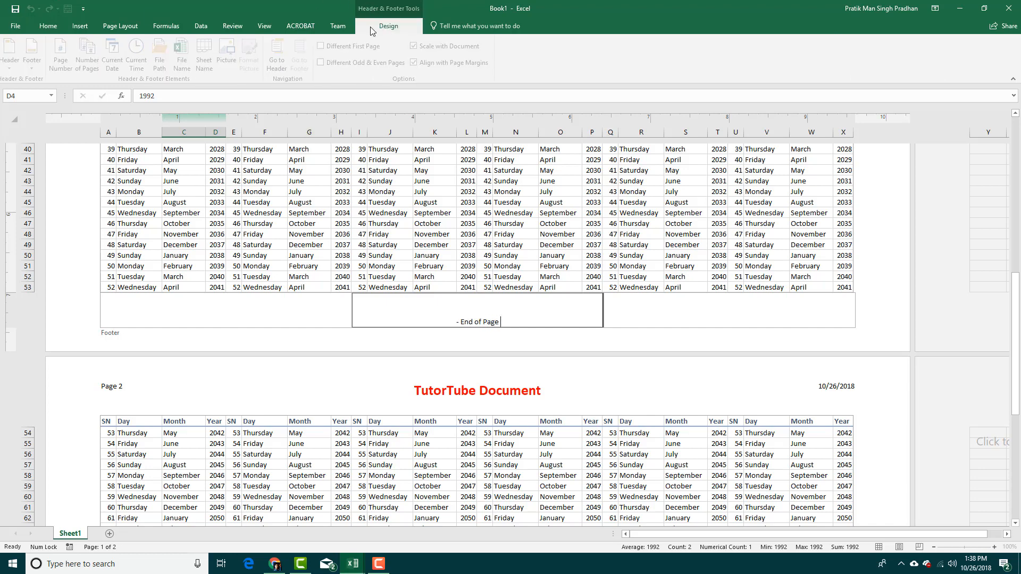
left_click(65, 52)
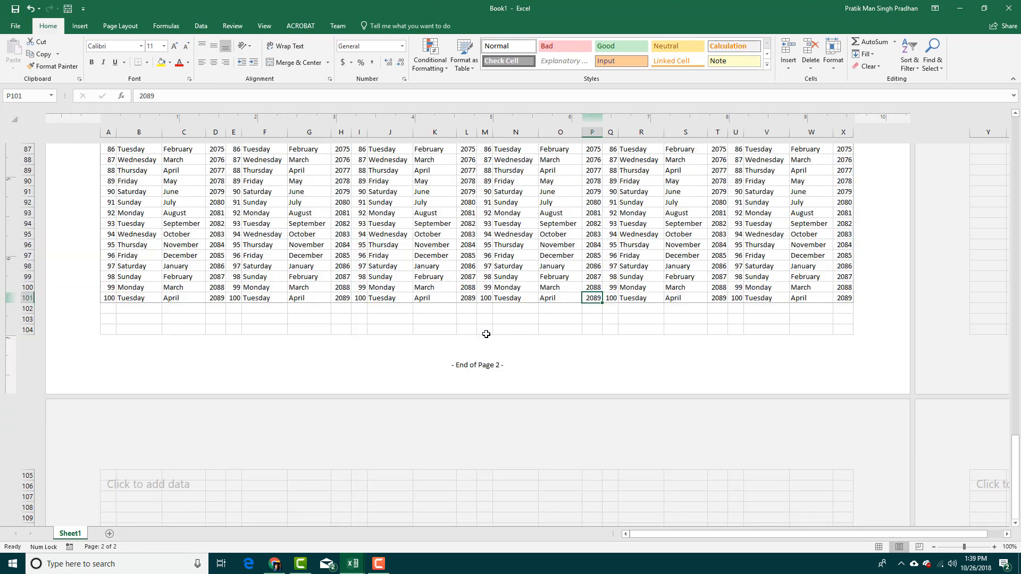
scroll("up", 3)
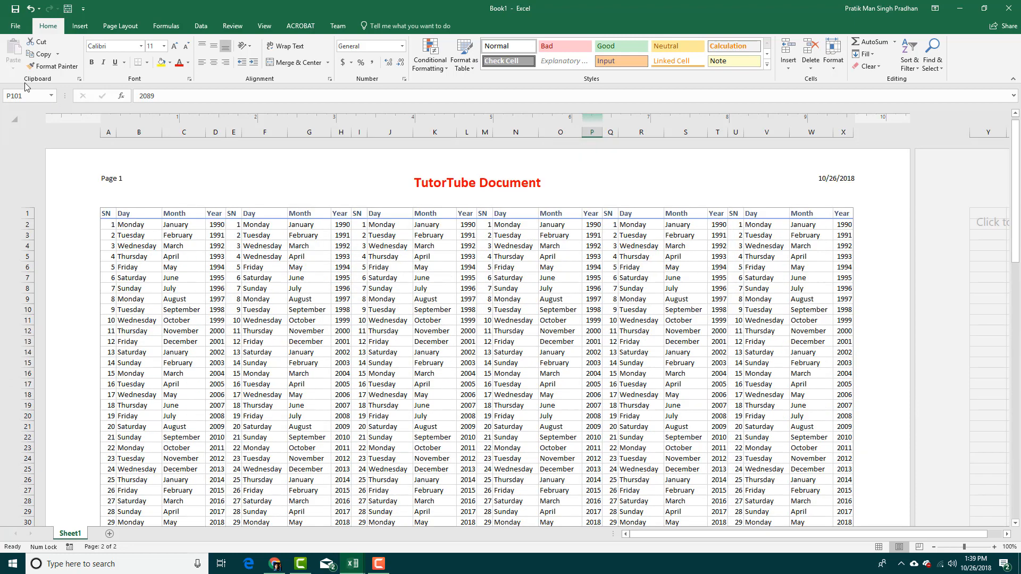
left_click(433, 341)
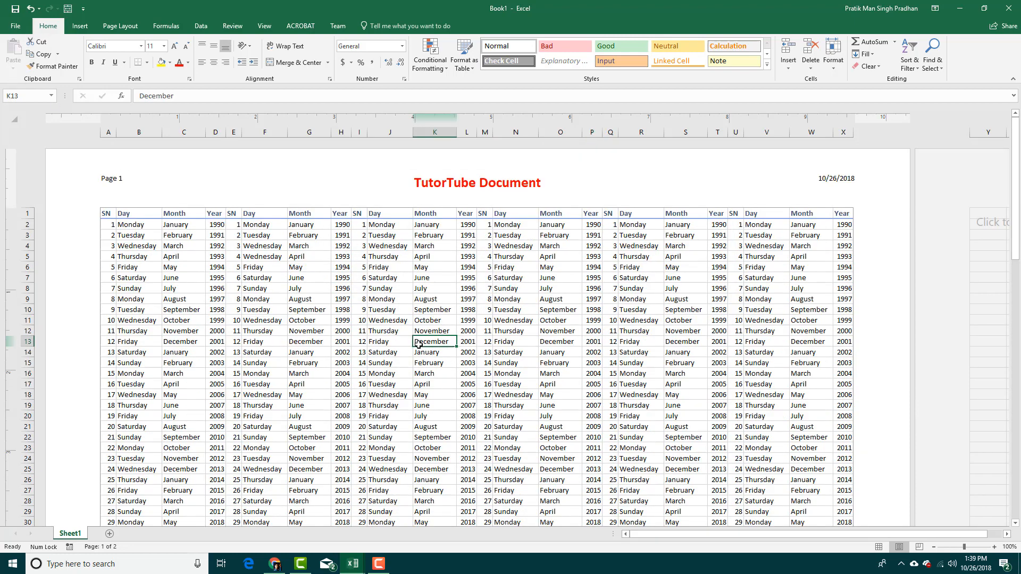
key("ctrl+f2")
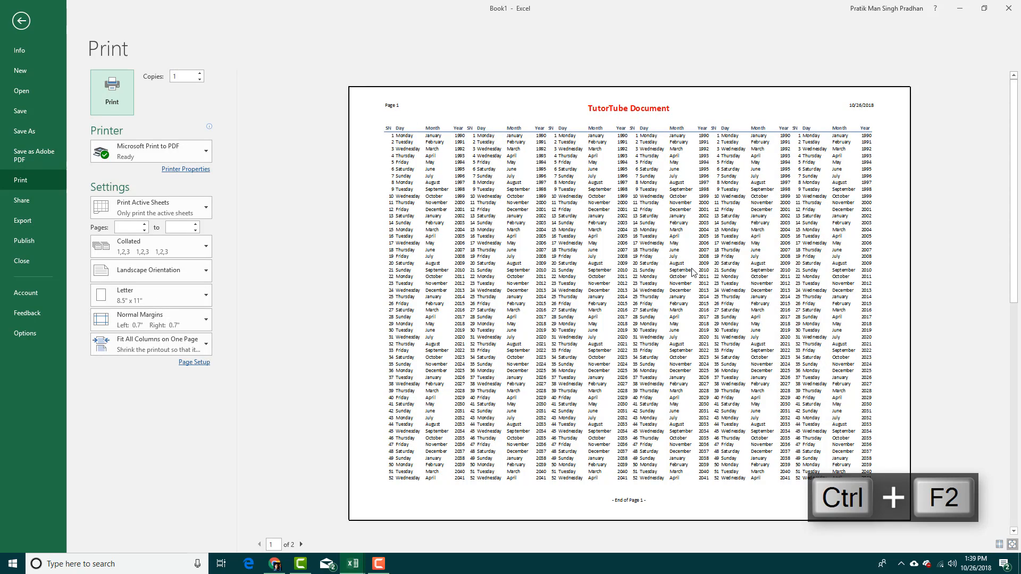
left_click(283, 544)
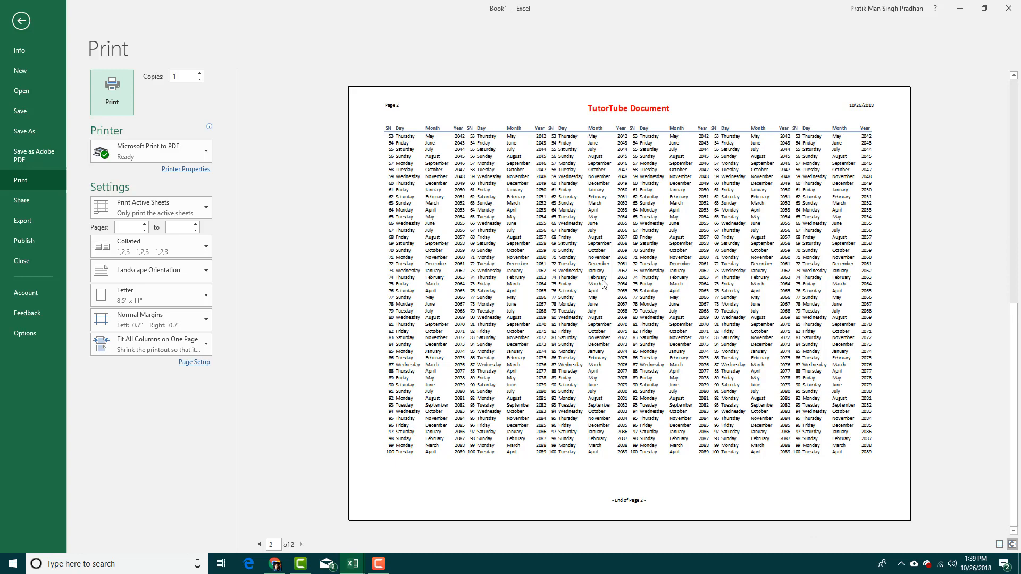
mouse_move(334, 191)
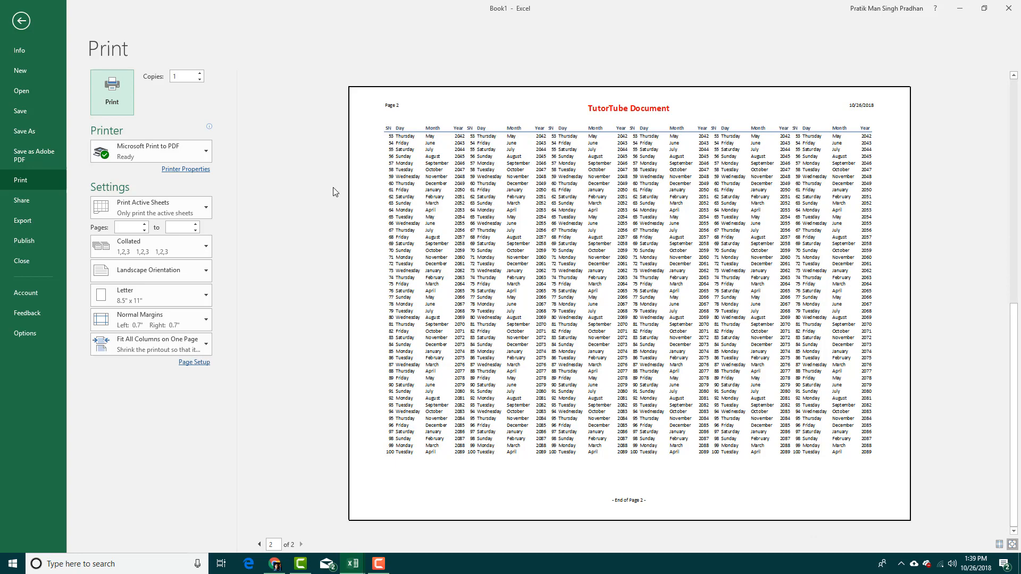
left_click(20, 20)
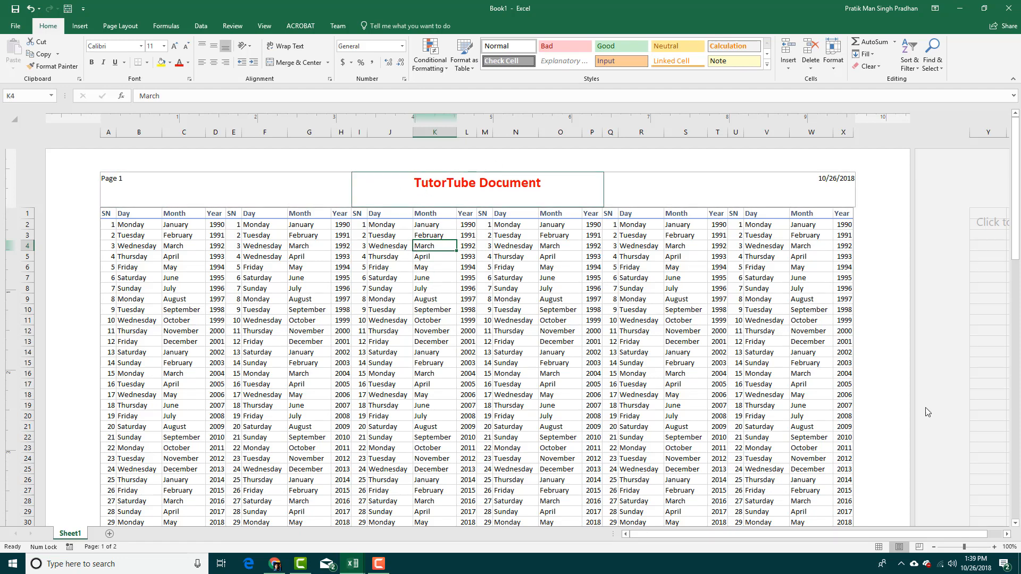
left_click(900, 546)
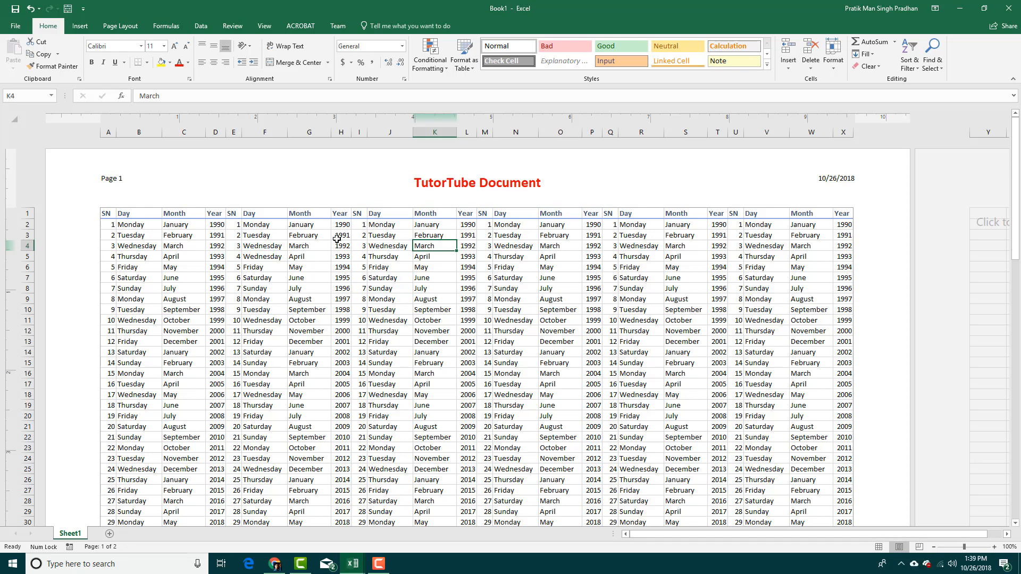
left_click(341, 235)
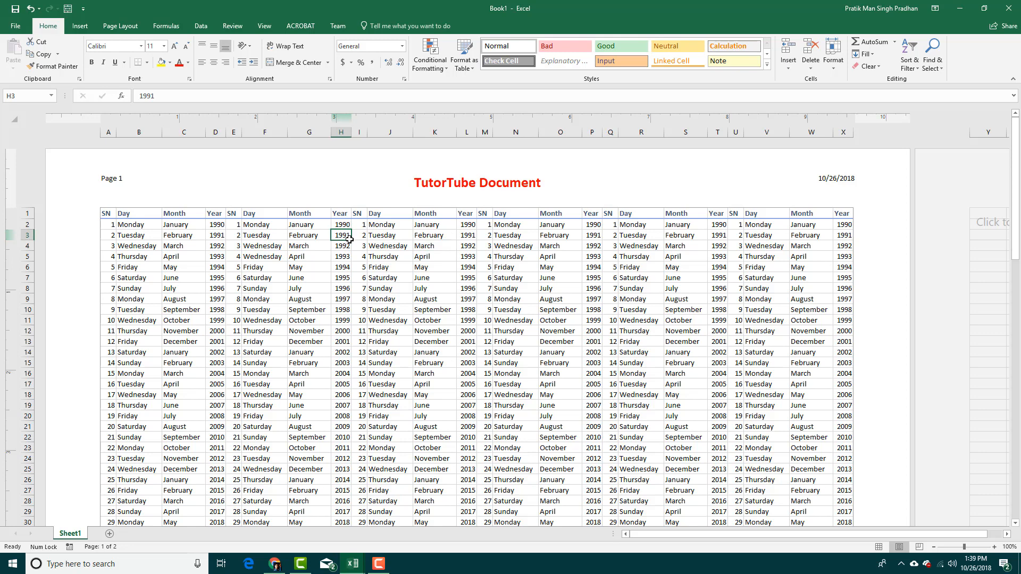